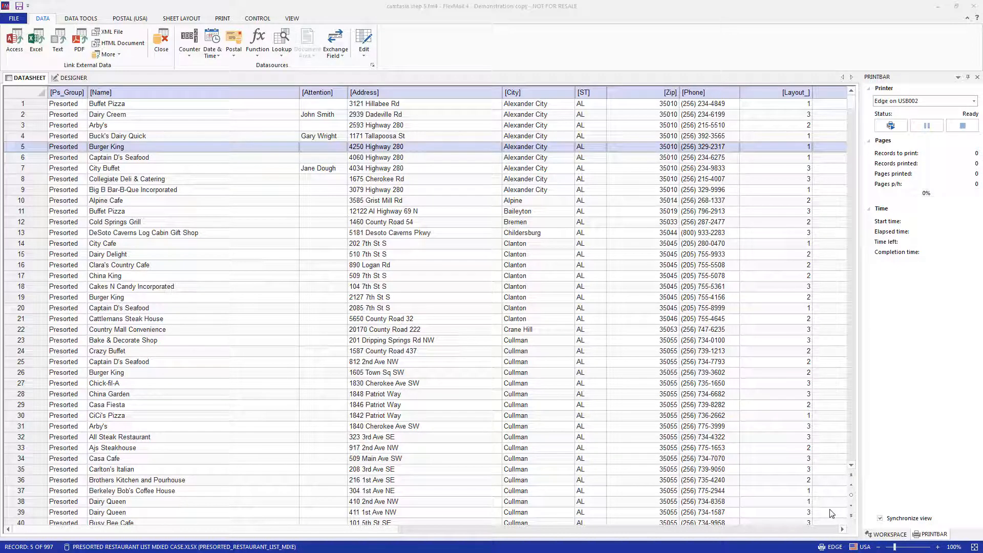
{"action": "mouse_move", "coordinate": [822, 513]}
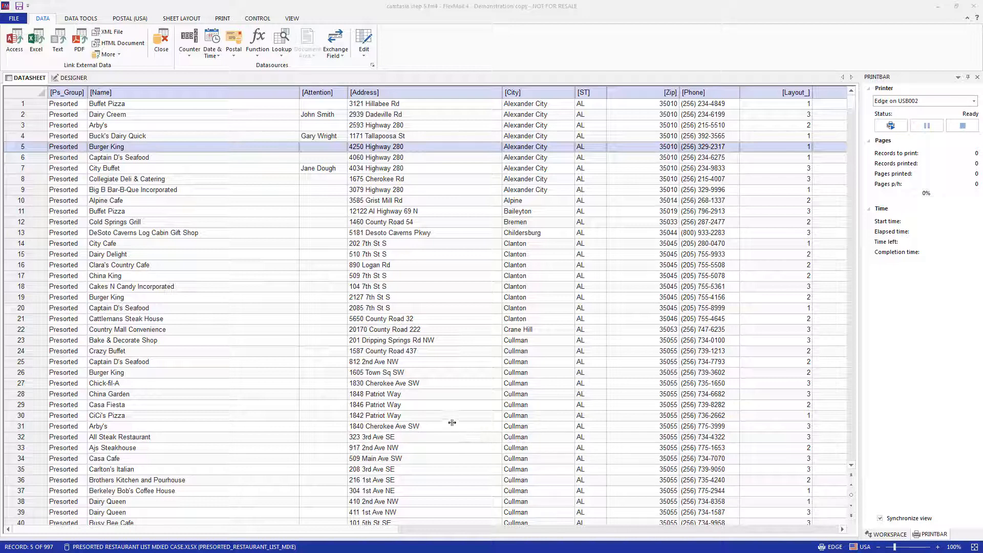
{"action": "mouse_move", "coordinate": [319, 357]}
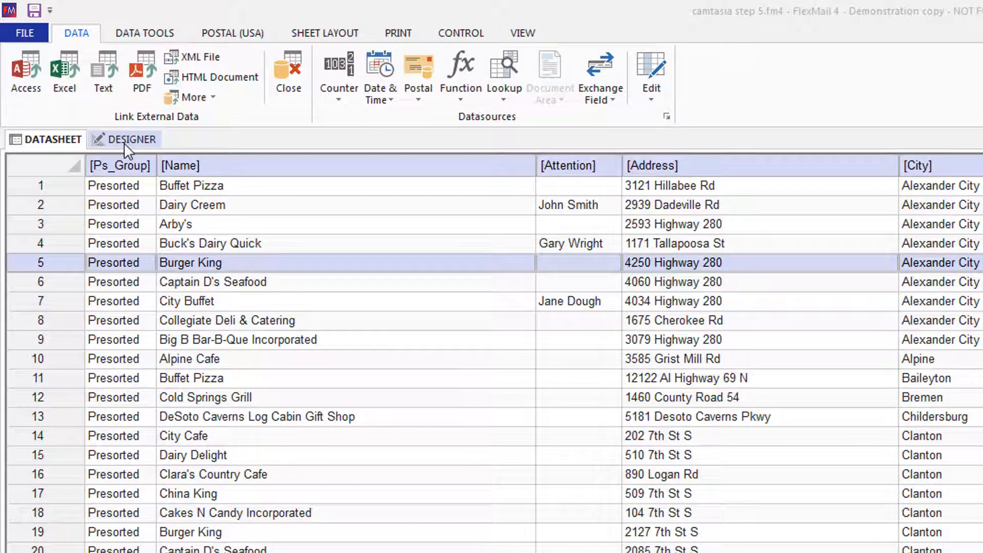
Switch to the Designer layout view and start inserting a barcode from the Designer ribbon
{"action": "left_click", "coordinate": [131, 139]}
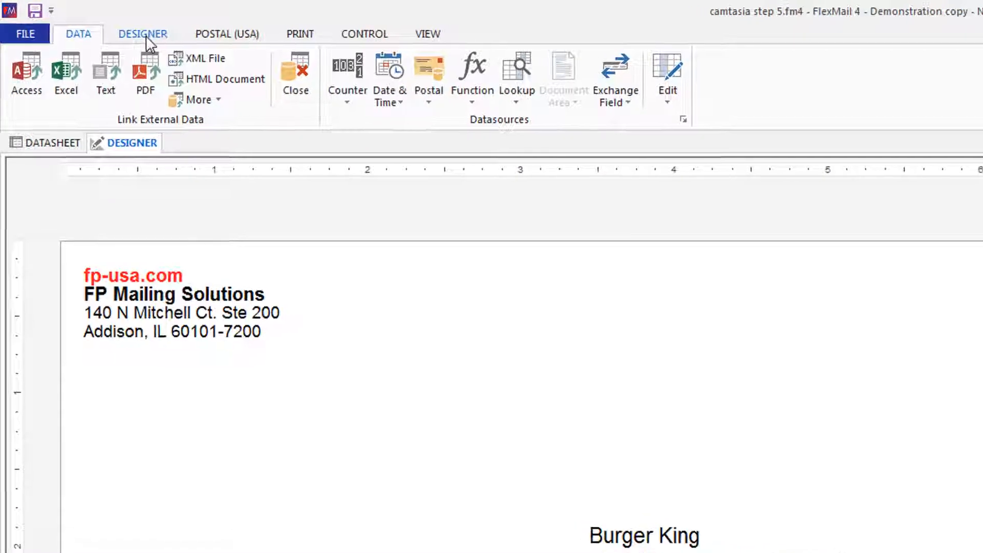
{"action": "left_click", "coordinate": [142, 33]}
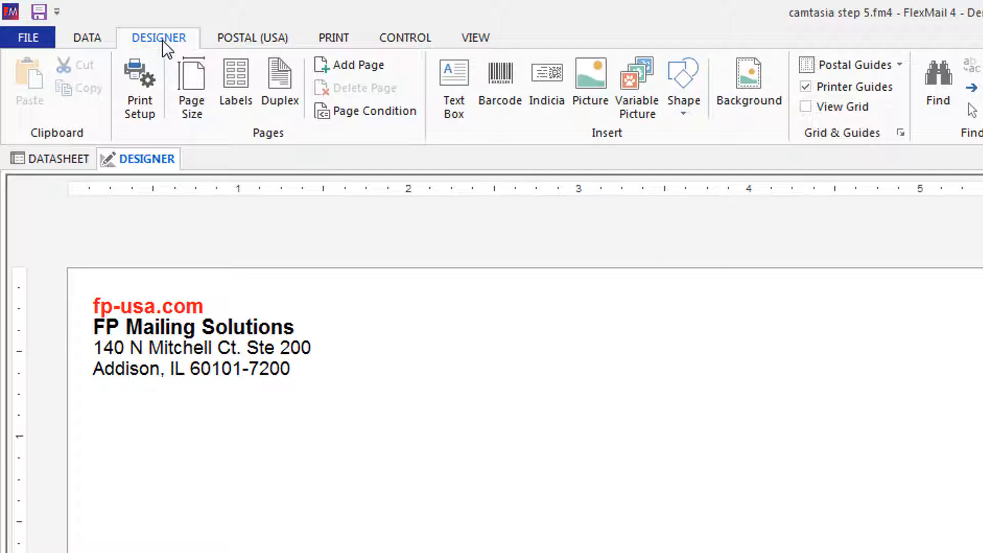
{"action": "mouse_move", "coordinate": [496, 133]}
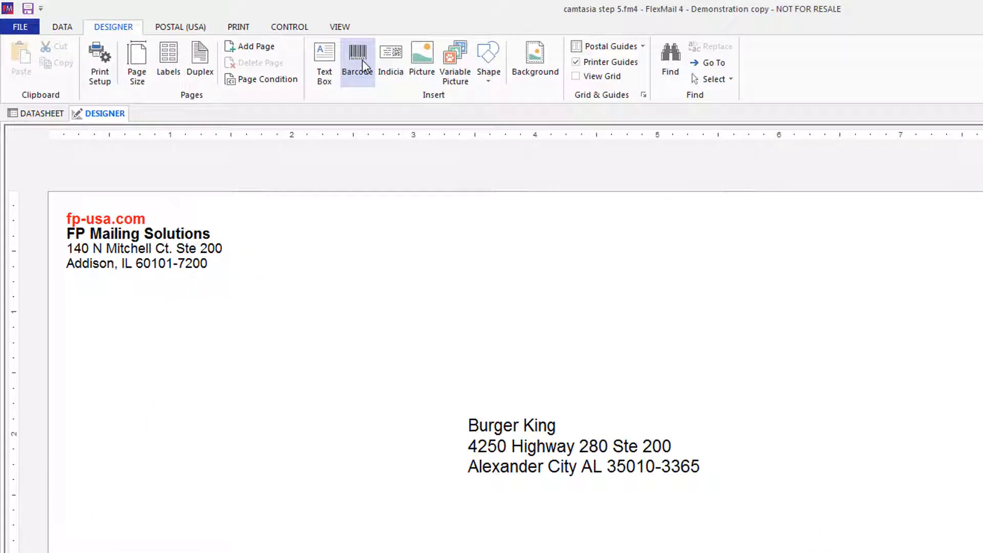
{"action": "left_click", "coordinate": [356, 56]}
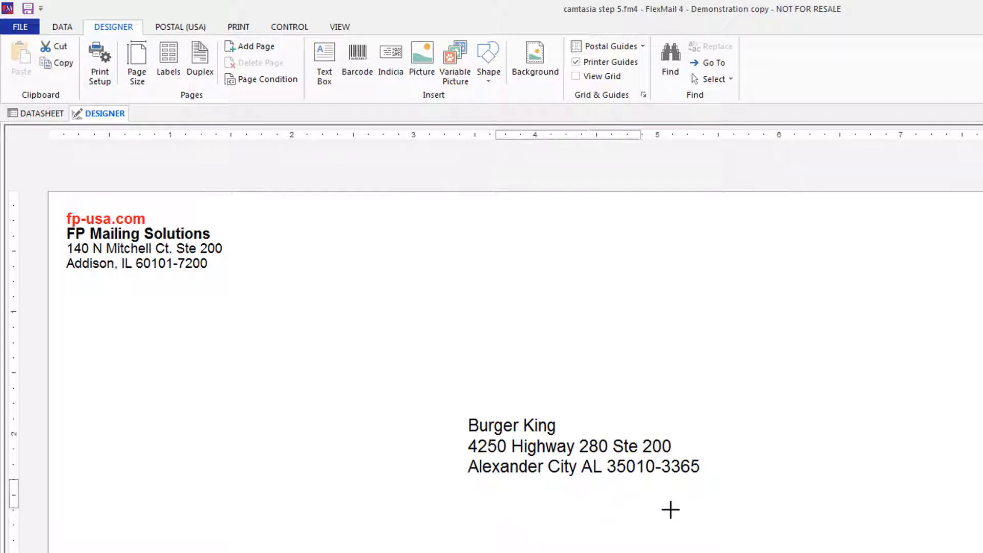
{"action": "mouse_move", "coordinate": [847, 516]}
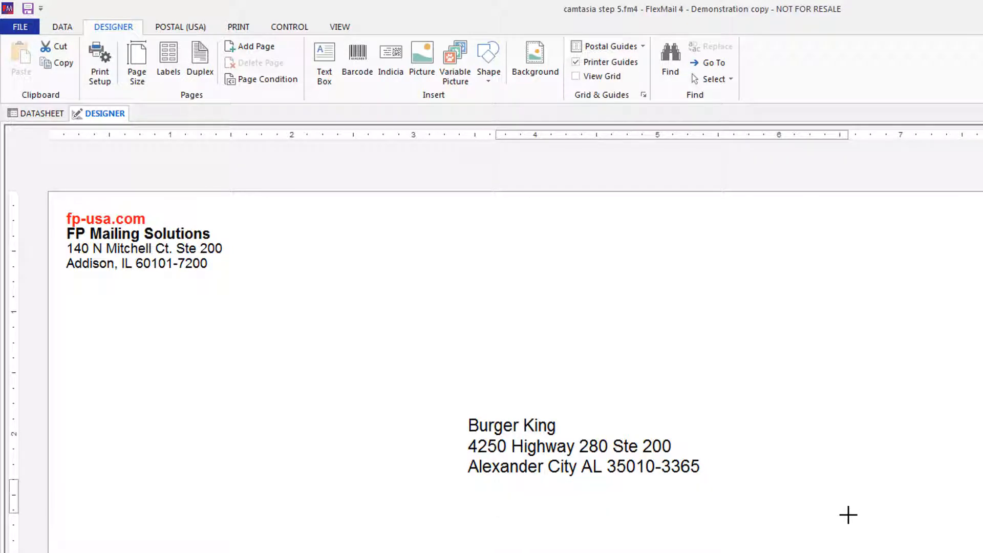
Place a barcode under the Burger King address and set its type to USPS Intelligent Mail Barcode
{"action": "left_click", "coordinate": [357, 56]}
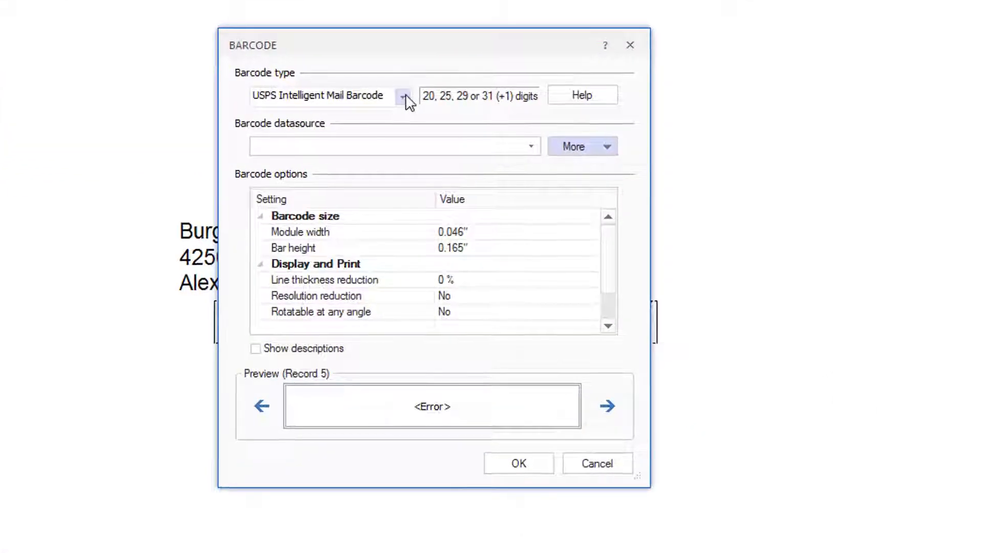
{"action": "left_click", "coordinate": [403, 96]}
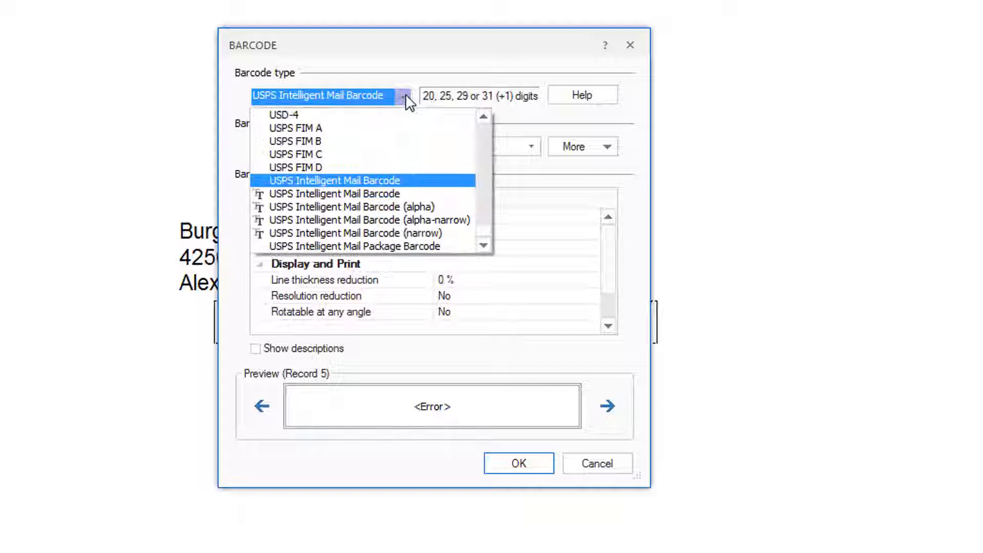
{"action": "mouse_move", "coordinate": [405, 193]}
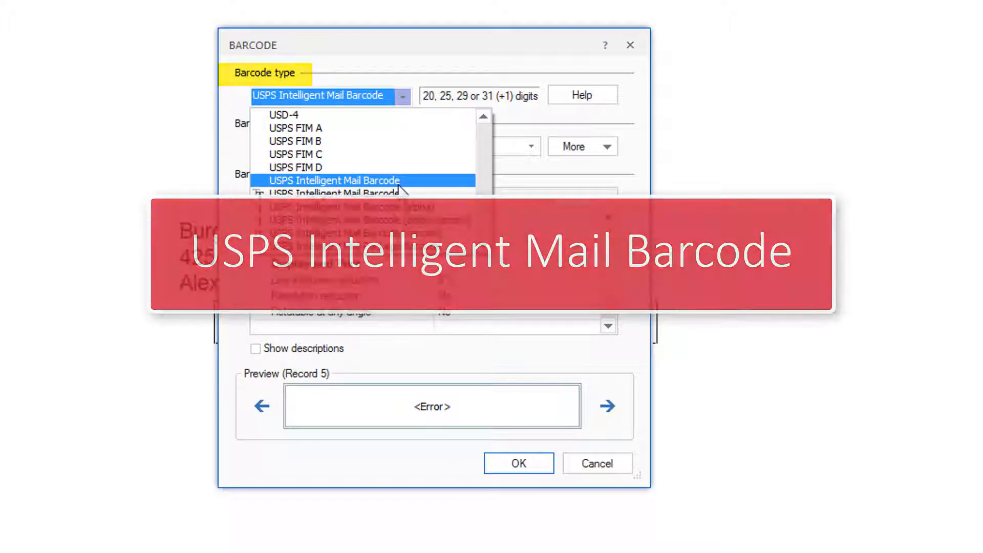
{"action": "left_click", "coordinate": [333, 180]}
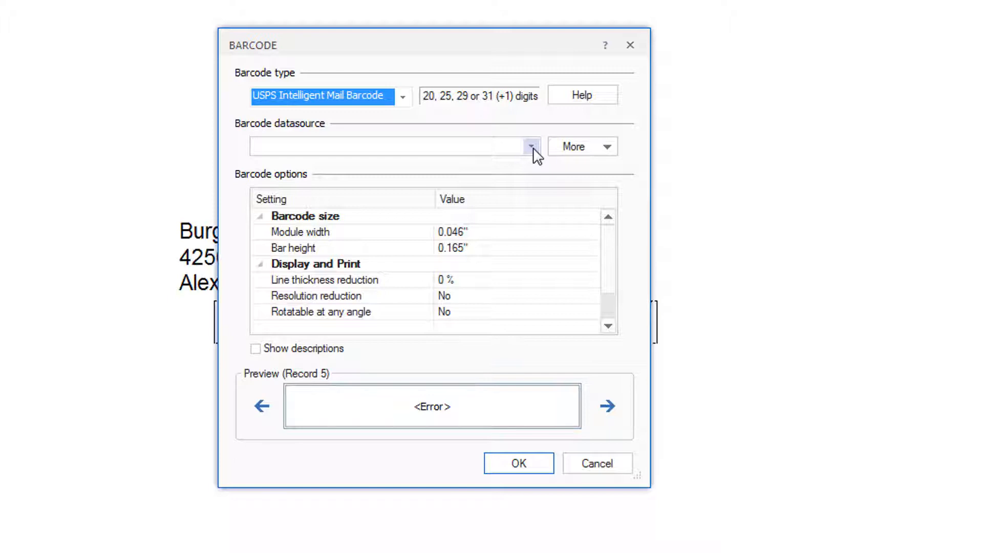
Set the barcode datasource to [Ps_IMB_Num] and preview barcodes for earlier records
{"action": "left_click", "coordinate": [531, 146]}
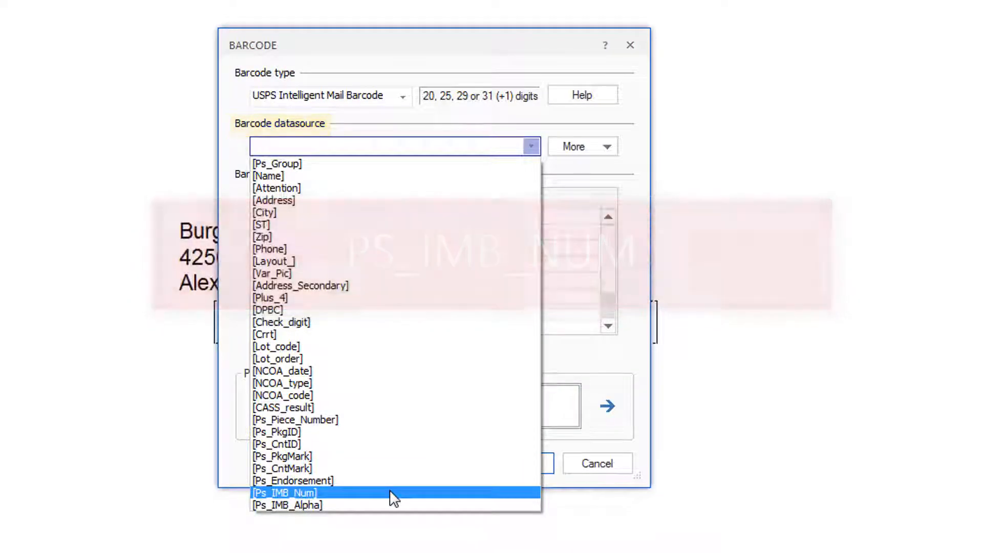
{"action": "left_click", "coordinate": [283, 493]}
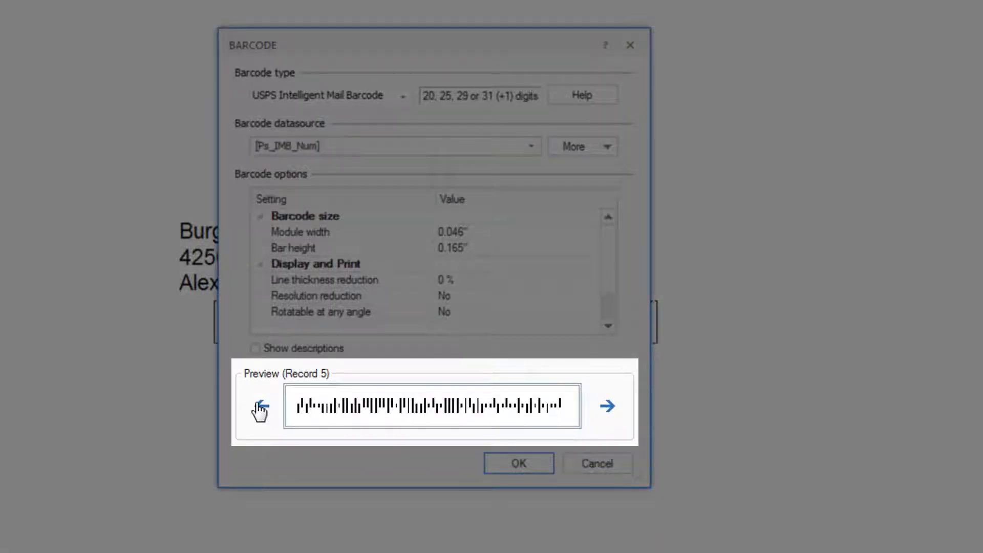
{"action": "left_click", "coordinate": [259, 406]}
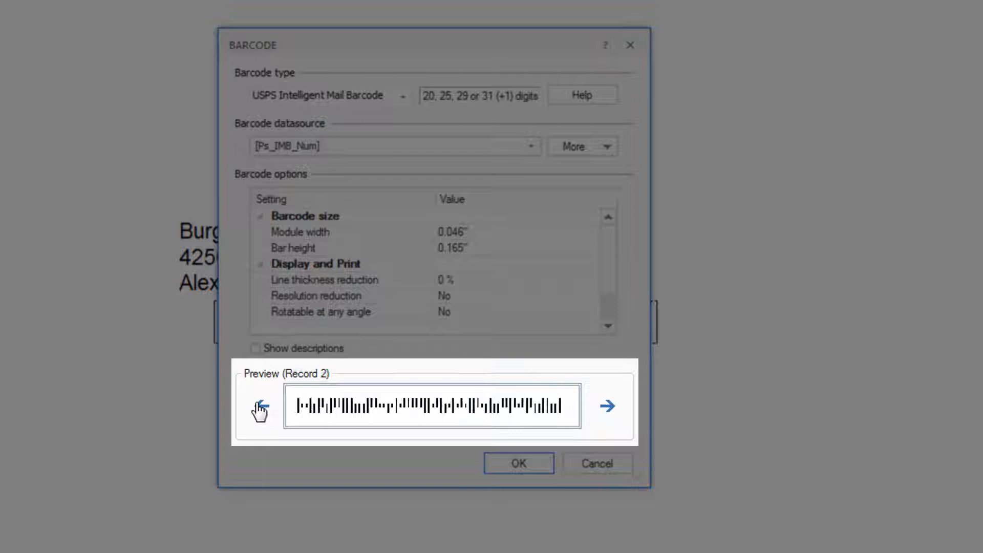
{"action": "left_click", "coordinate": [260, 406]}
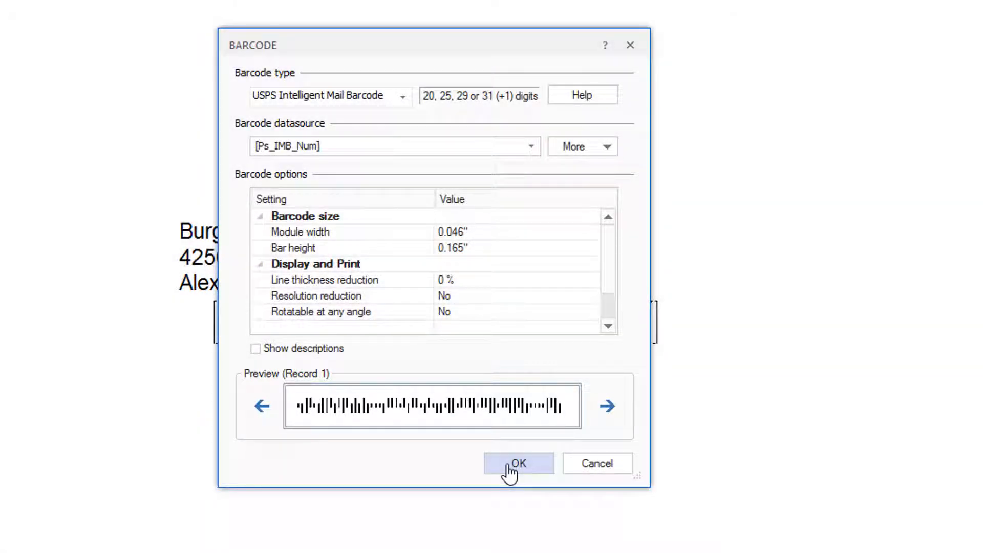
Confirm the barcode settings and left-align the barcode with the address block
{"action": "left_click", "coordinate": [517, 463]}
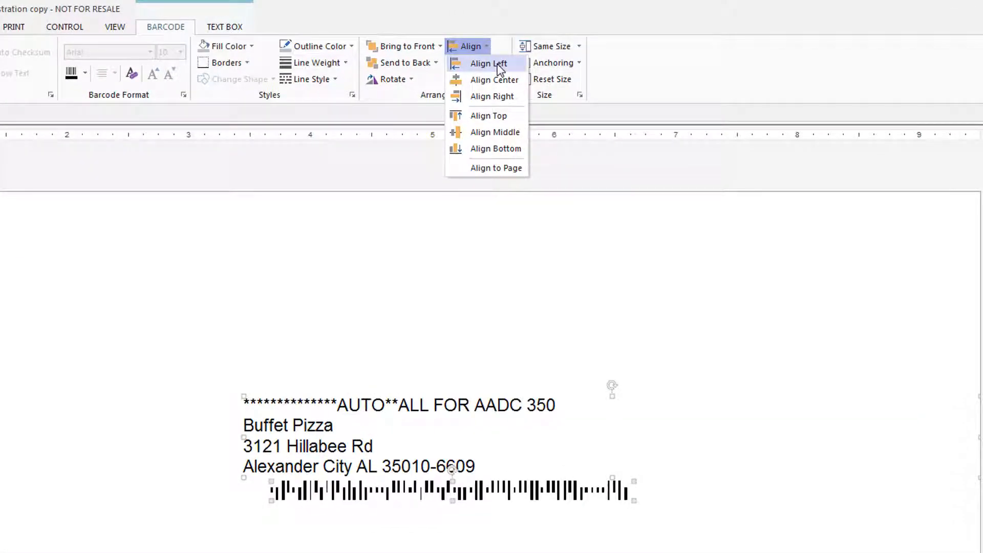
{"action": "left_click", "coordinate": [490, 63]}
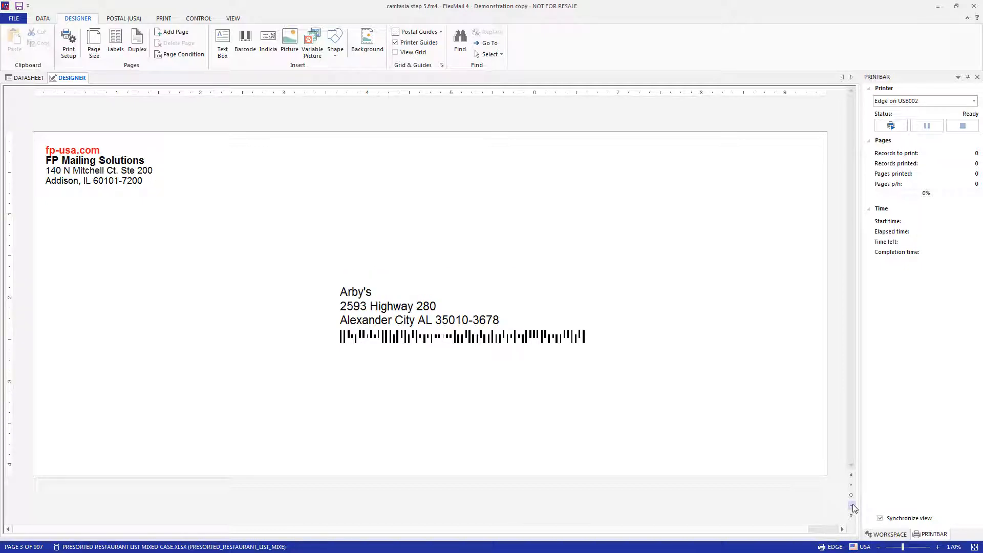
Page to another record, e.g. Jane Dough's City Buffet, to check its barcode
{"action": "left_click", "coordinate": [852, 507]}
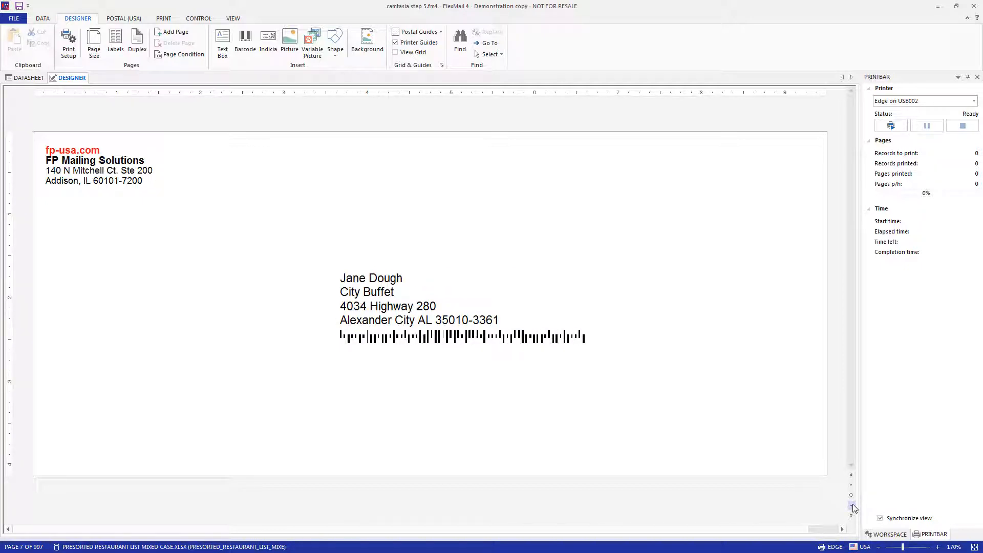